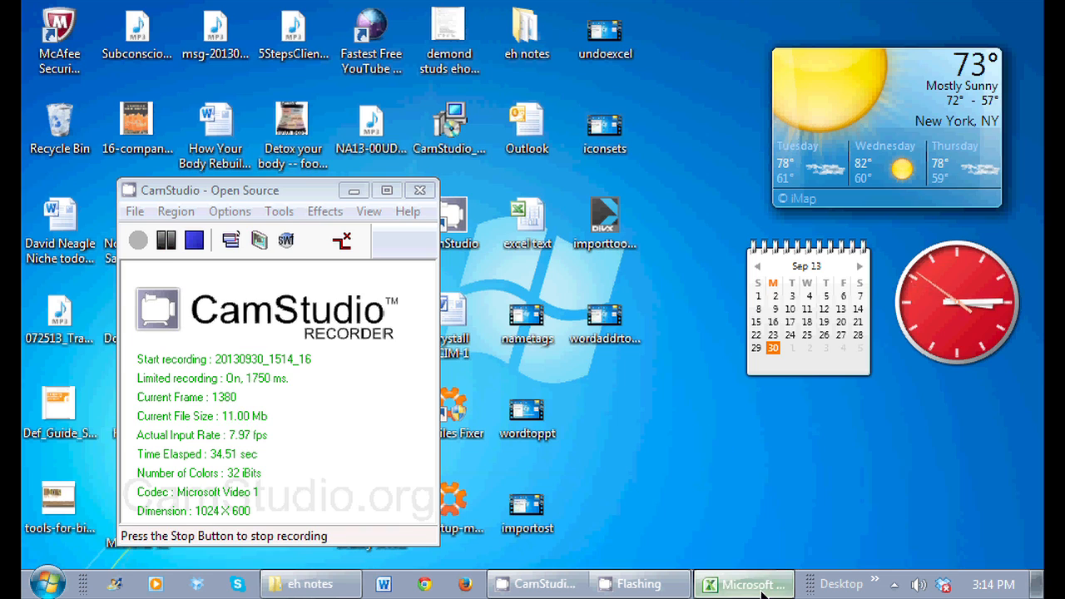
Step: Bring the monthly budget workbook to the front from the taskbar
left_click(742, 583)
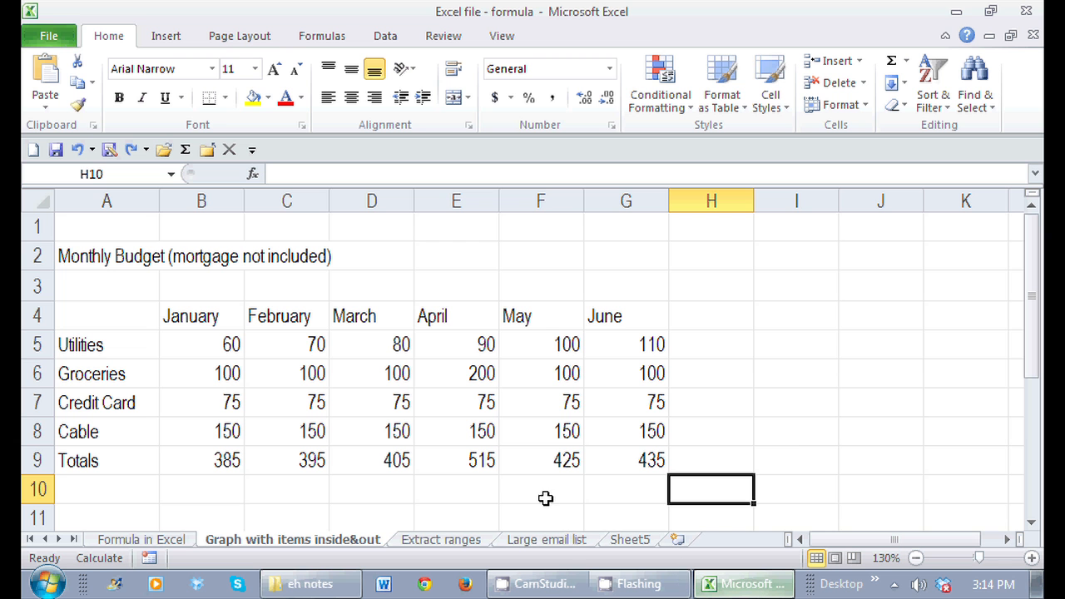
Step: Check the =SUM(G5:G8) formula in G9, then set June Utilities (G5) to 5000
left_click(626, 459)
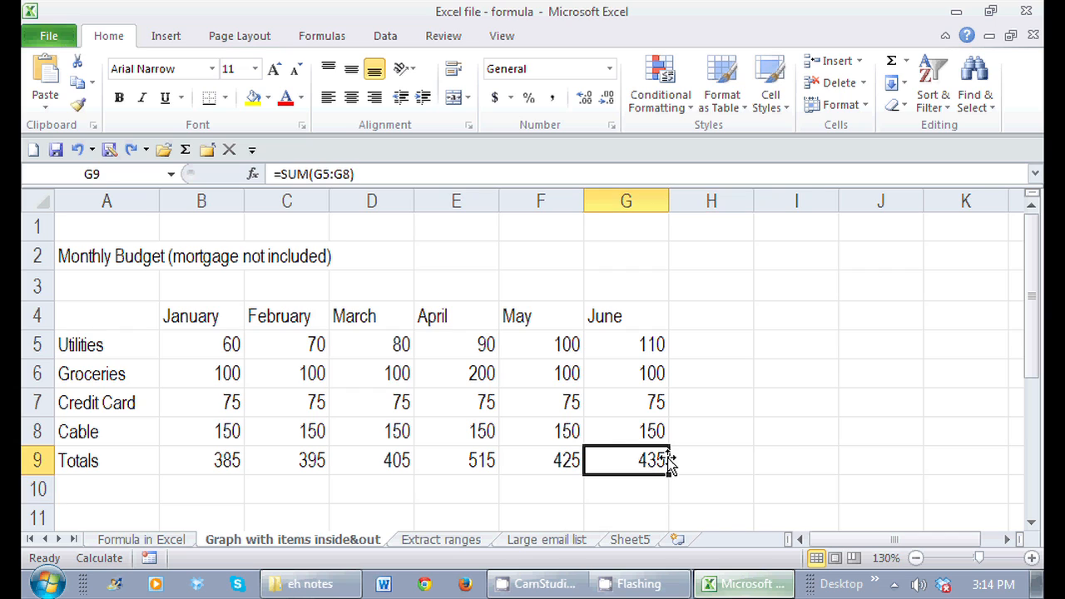
mouse_move(668, 427)
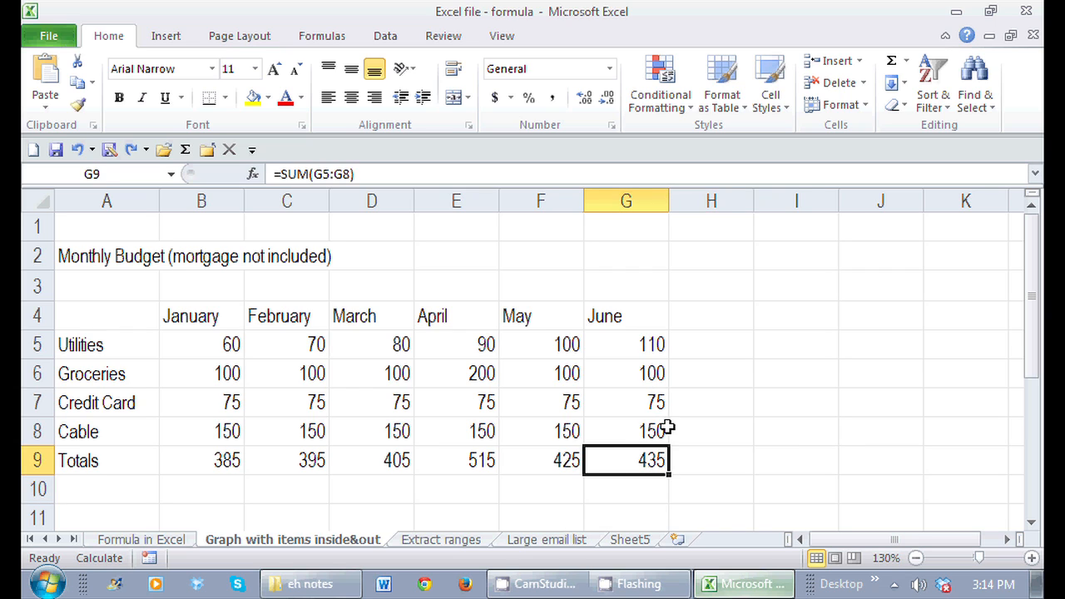
left_click(626, 343)
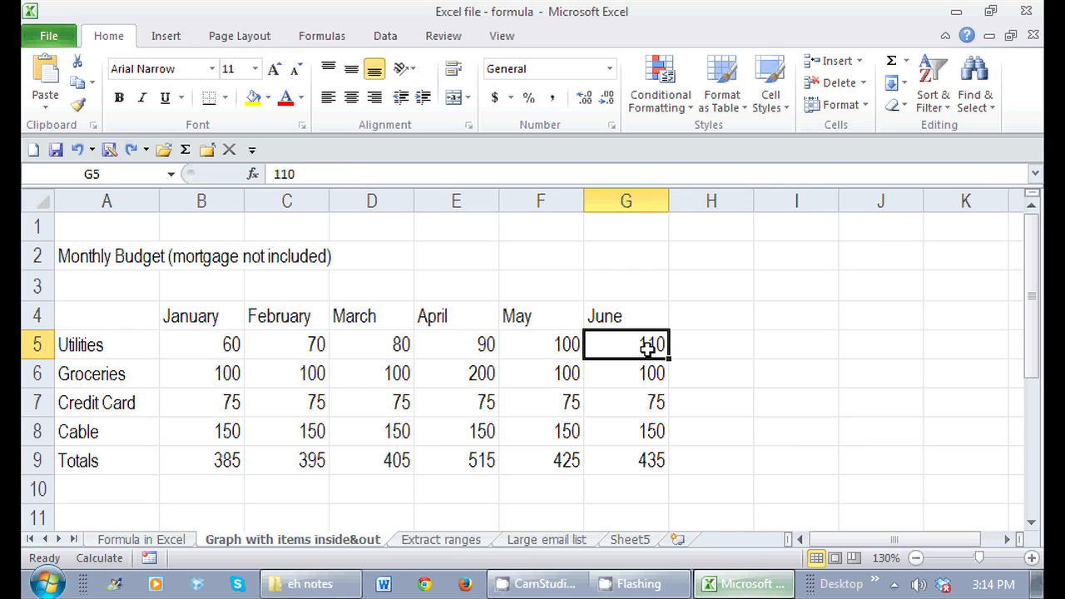
type("5")
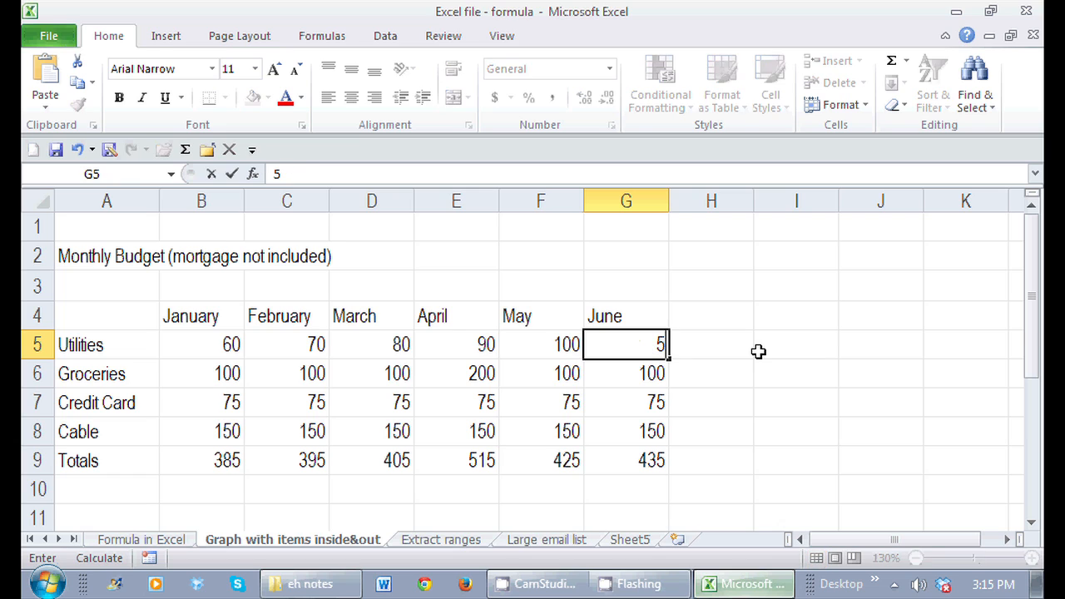
type("000")
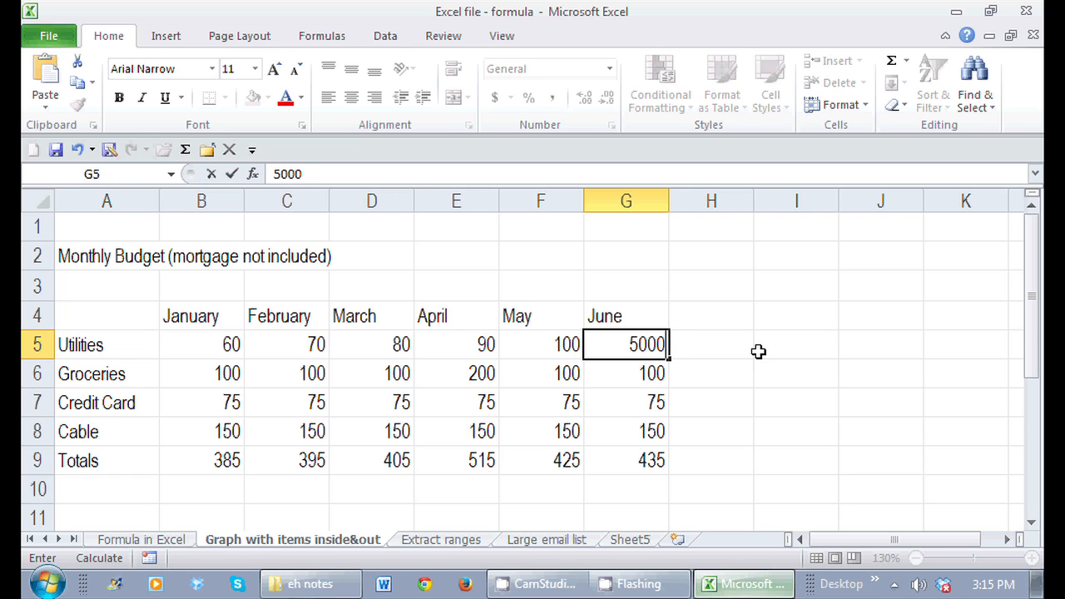
key("Return")
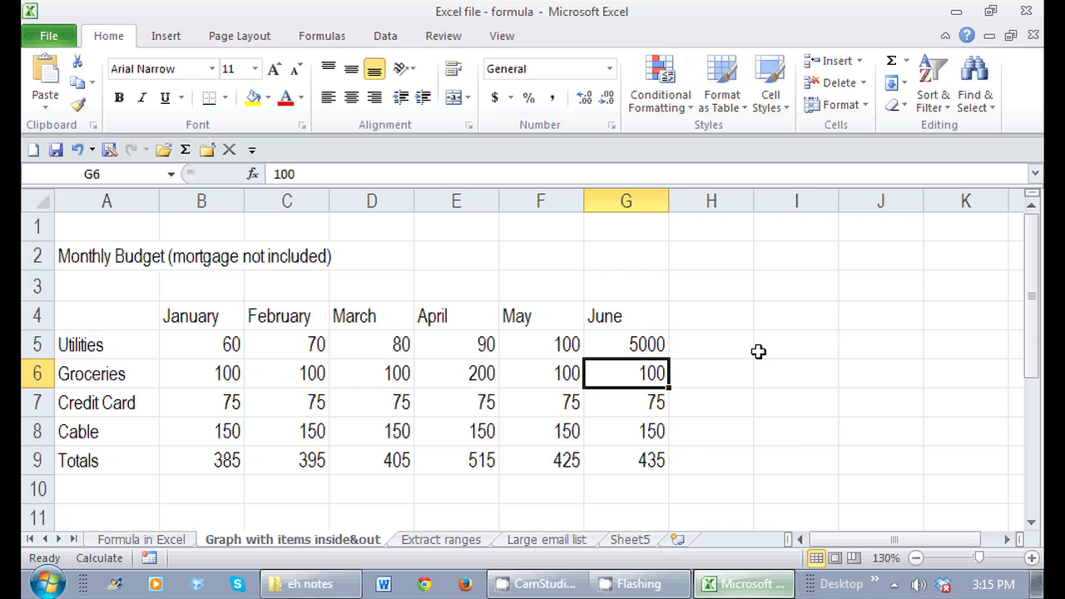
mouse_move(642, 466)
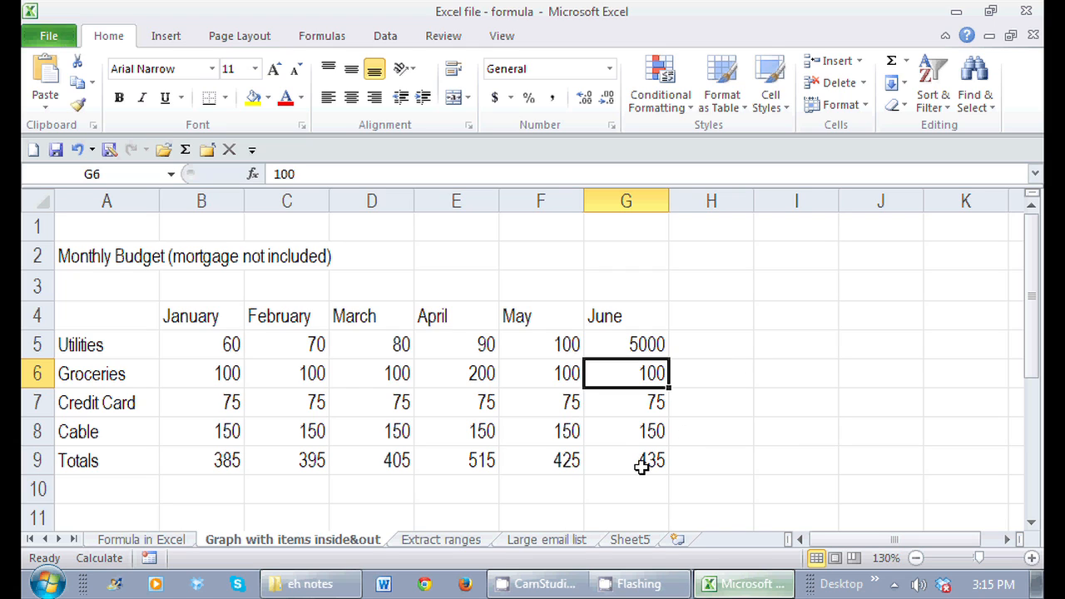
Step: Recalculate so the June total in G9 shows 5325, then head to the File view
left_click(626, 460)
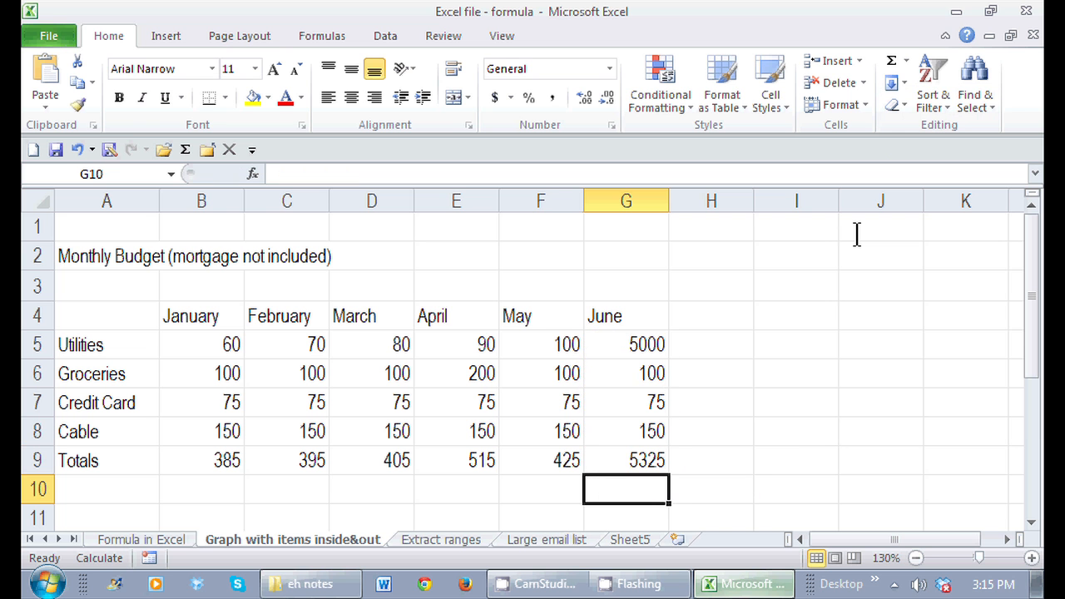
mouse_move(319, 268)
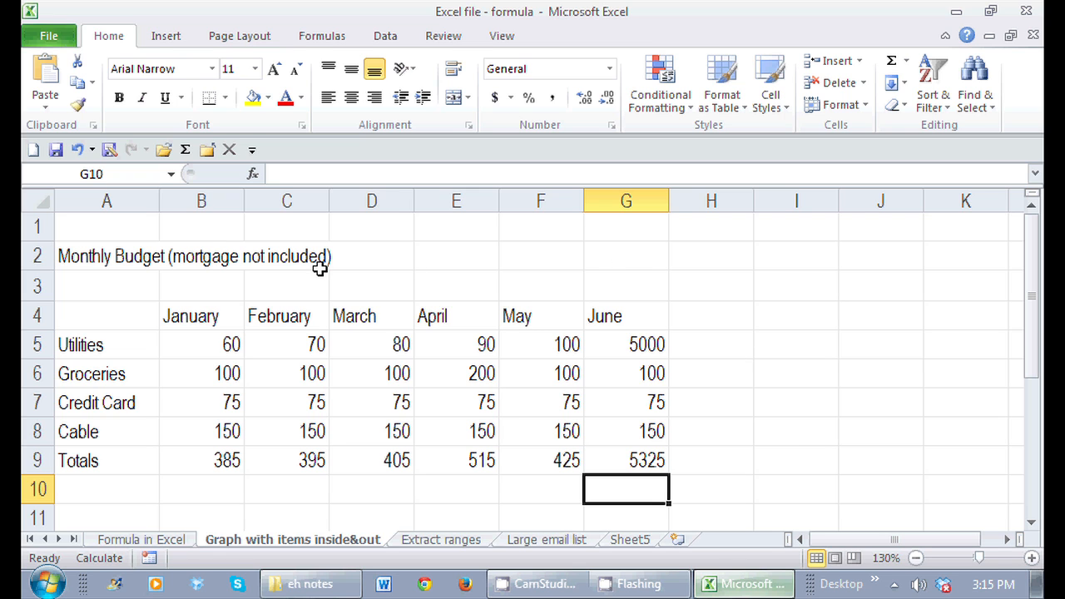
left_click(48, 35)
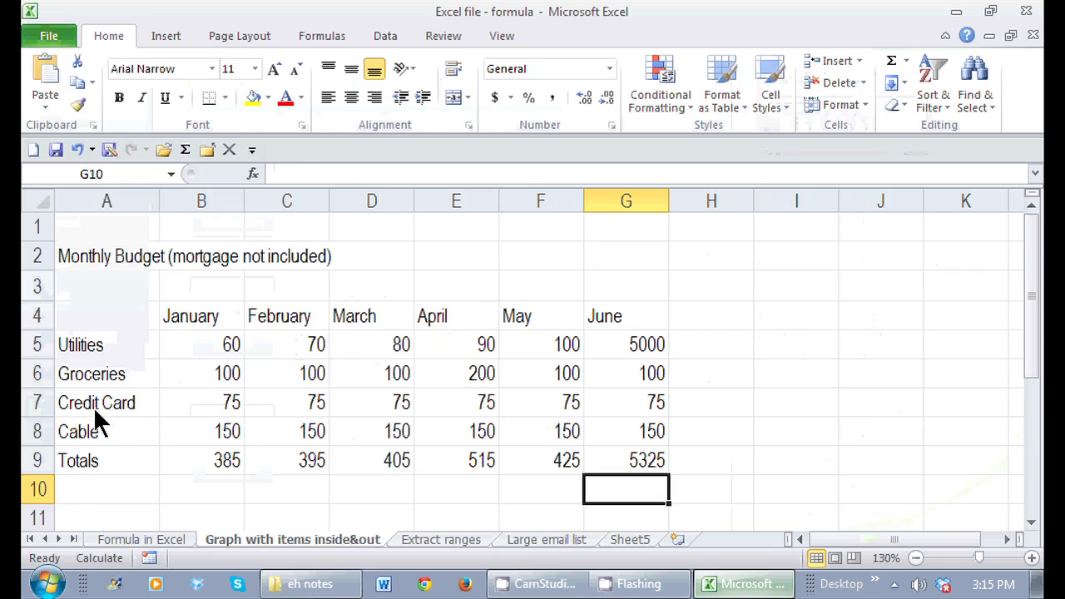
Step: In Excel Options > Formulas, set Workbook Calculation to Automatic and confirm with OK
left_click(48, 35)
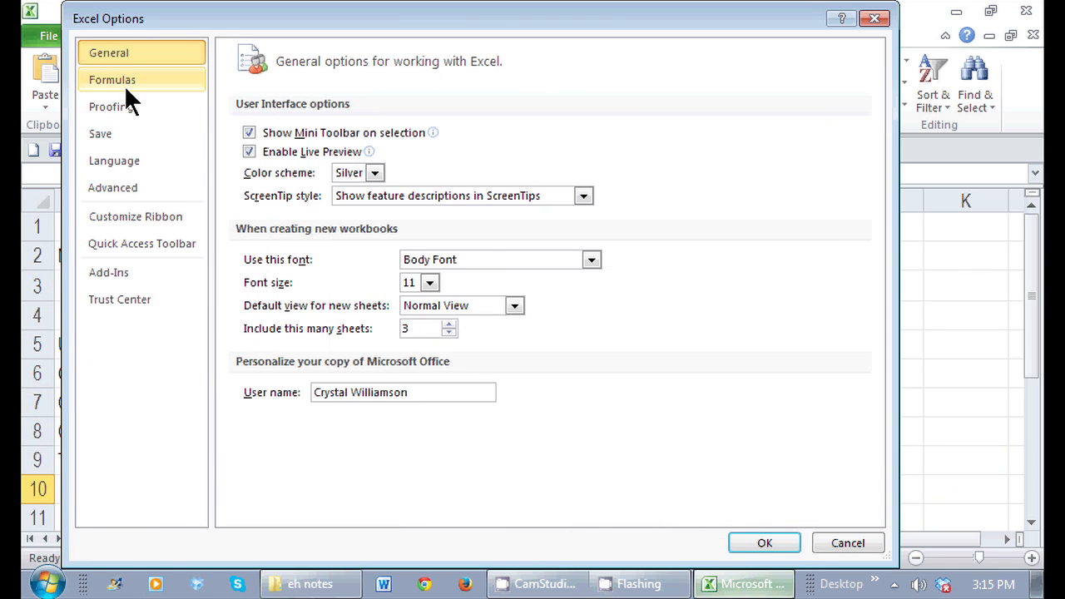
left_click(111, 80)
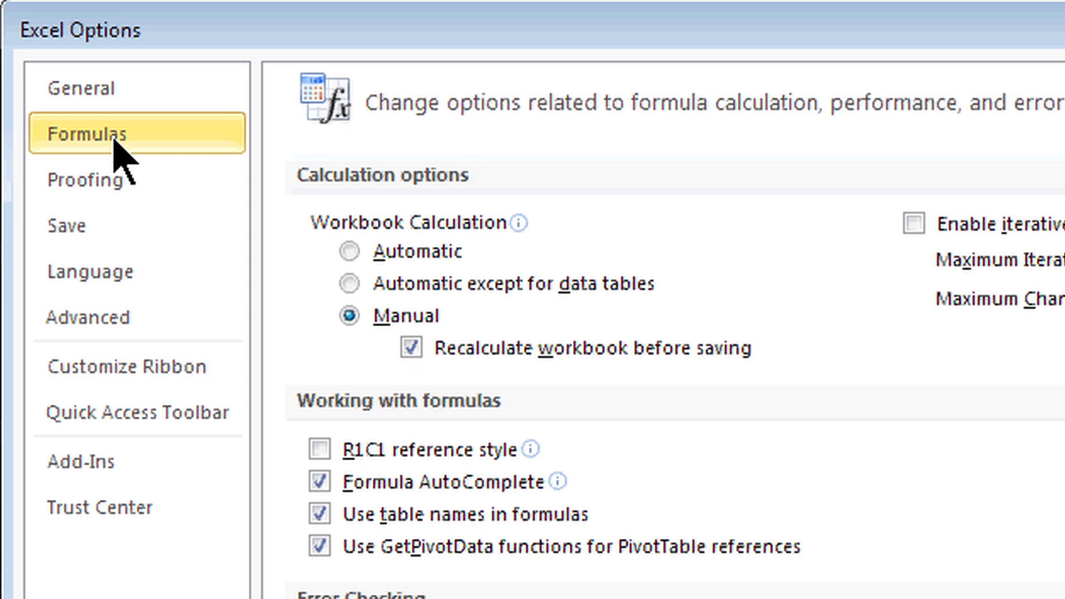
mouse_move(563, 229)
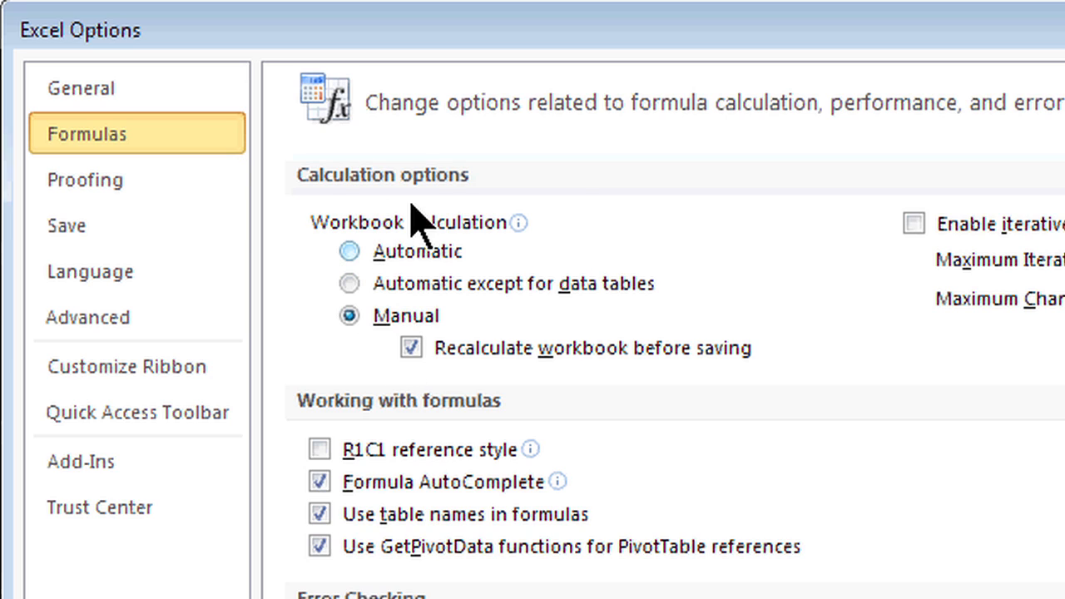
mouse_move(420, 291)
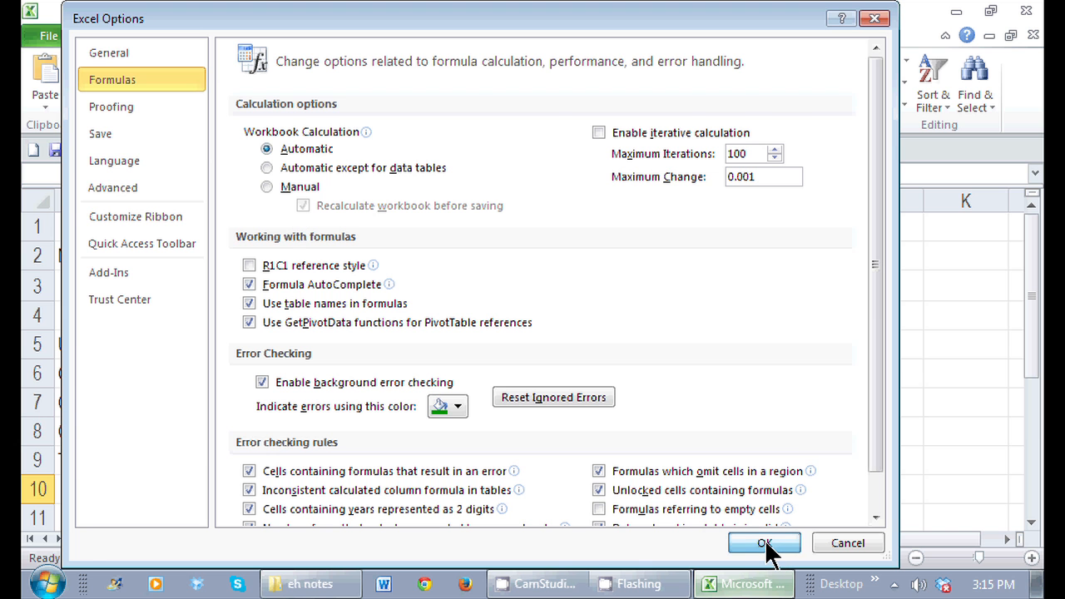
left_click(764, 542)
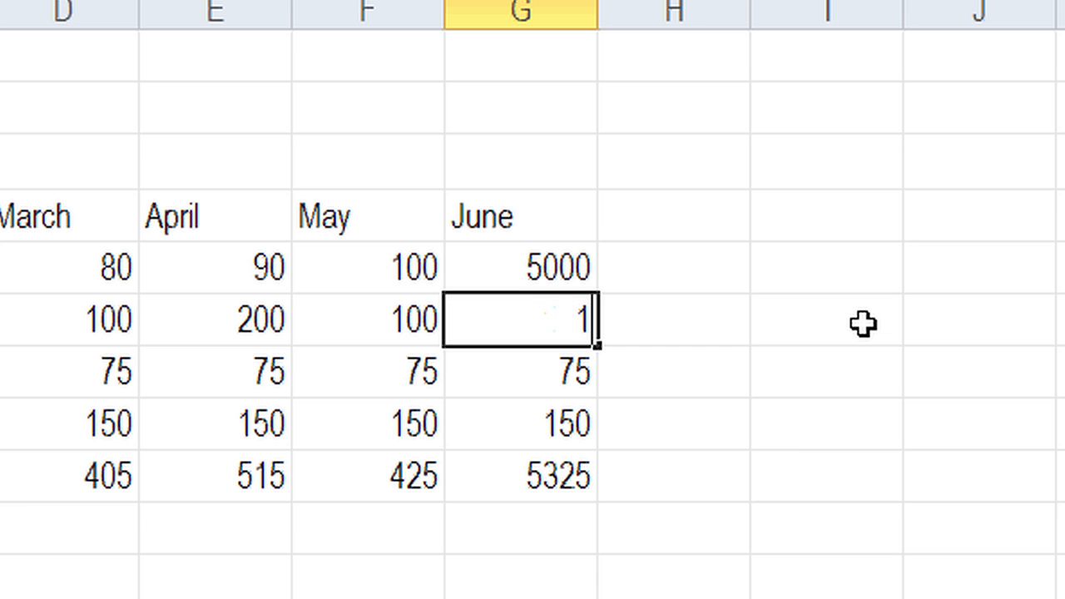
Step: Enter 10000 as June Groceries in G6 so the June total updates automatically to 15225
type("10000")
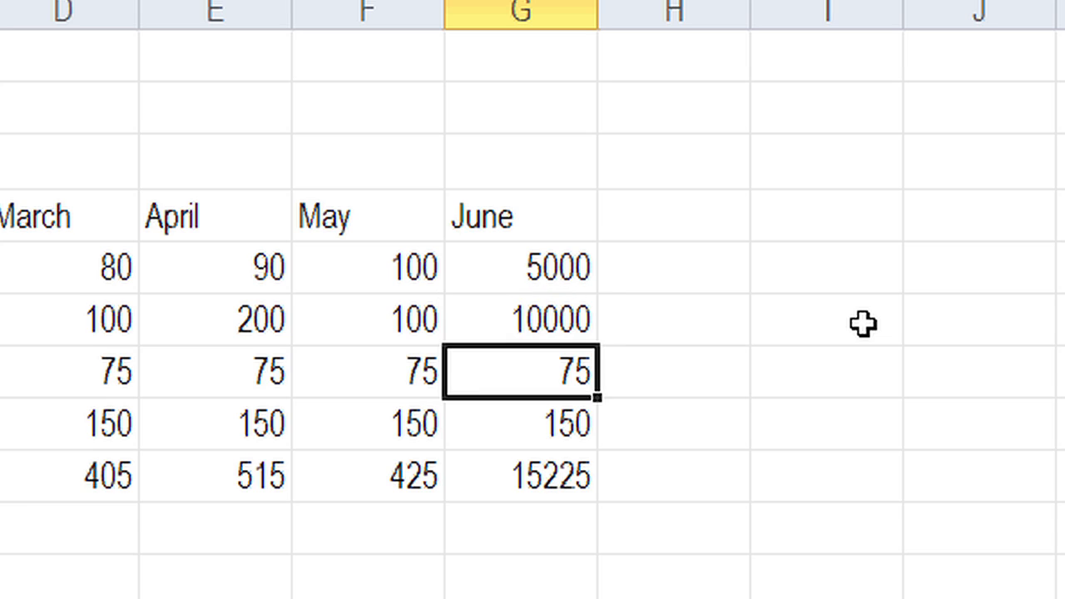
mouse_move(881, 468)
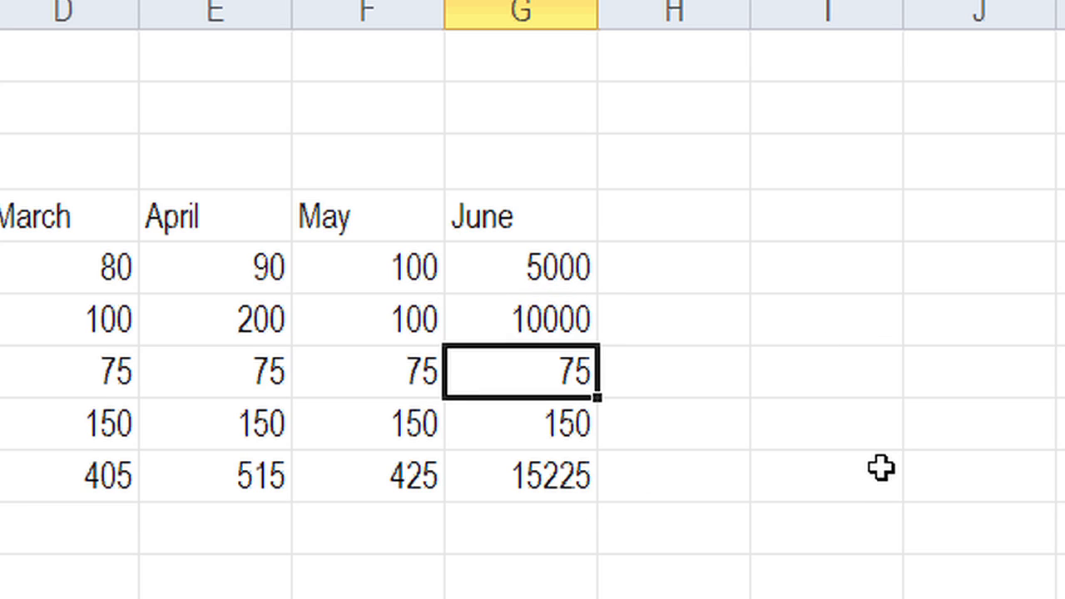